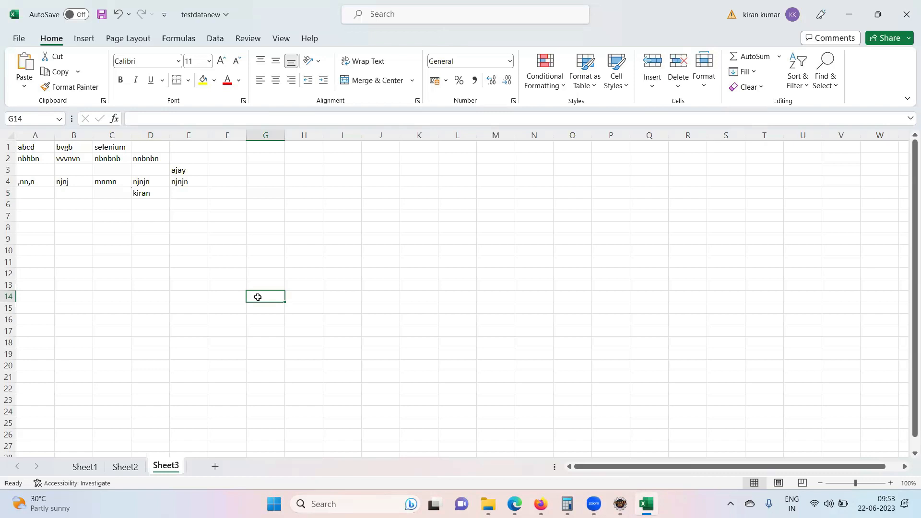
mouse_move(592, 401)
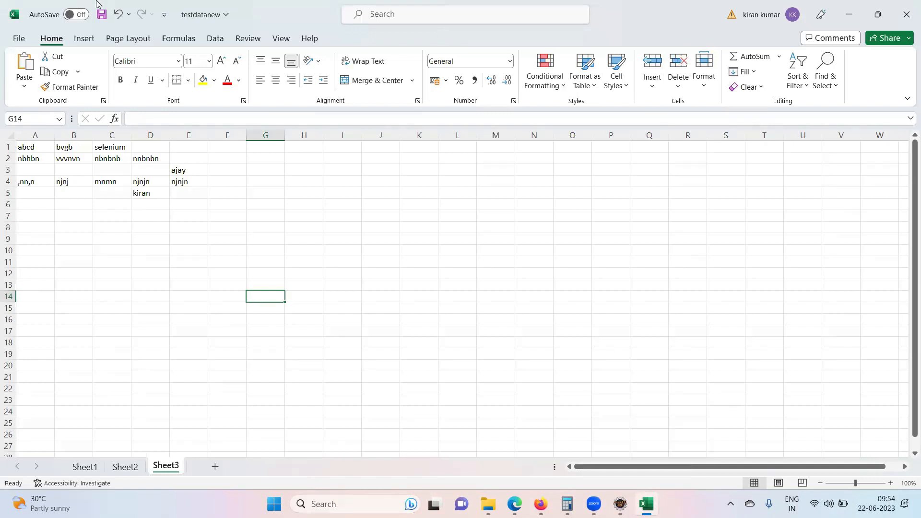
Step: Highlight Sheet3's data range A1 to D5 in the testdatanew workbook, then clear the selection
click(151, 261)
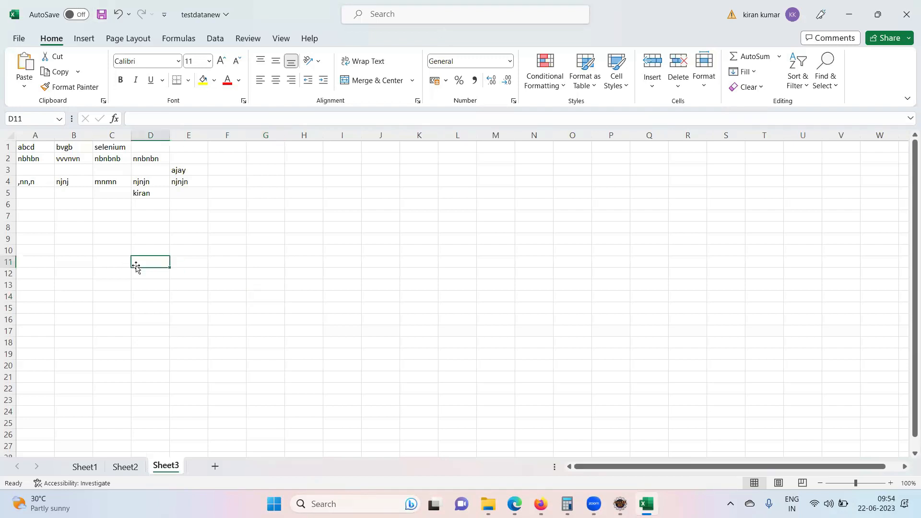
mouse_move(39, 160)
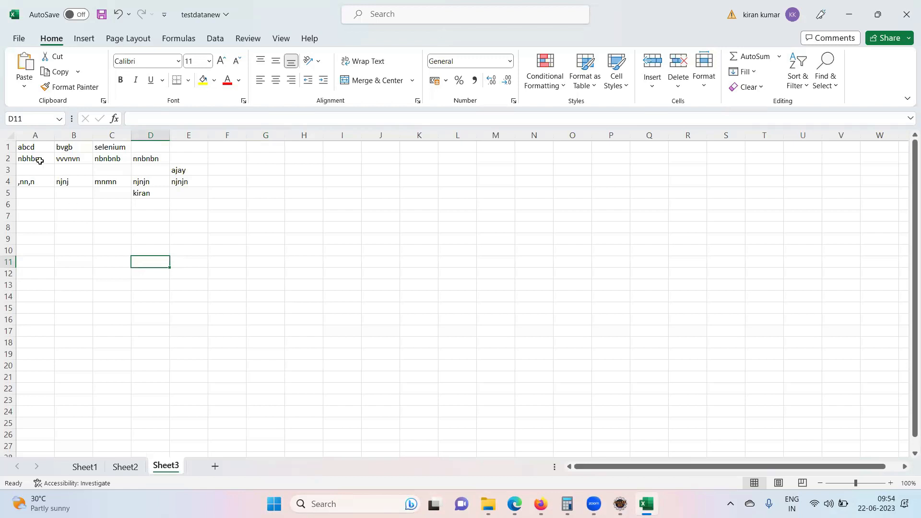
drag(35, 146, 35, 170)
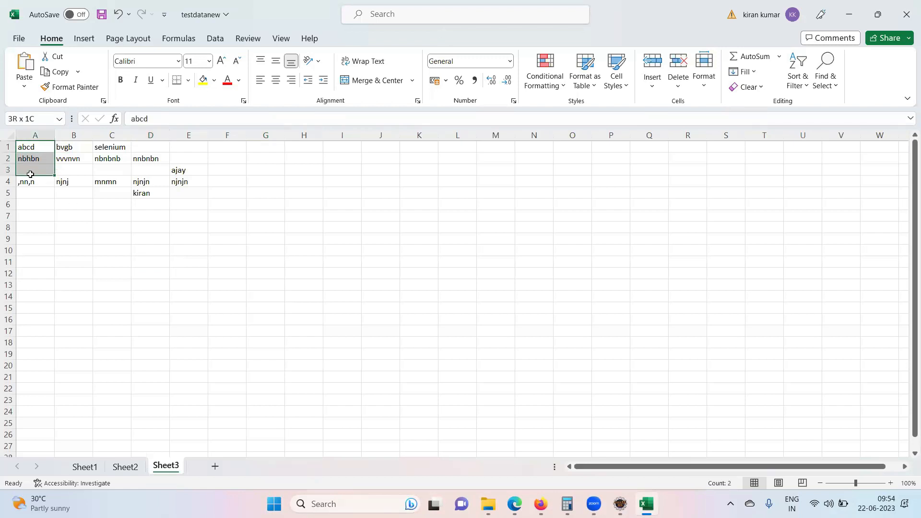
drag(35, 147, 170, 193)
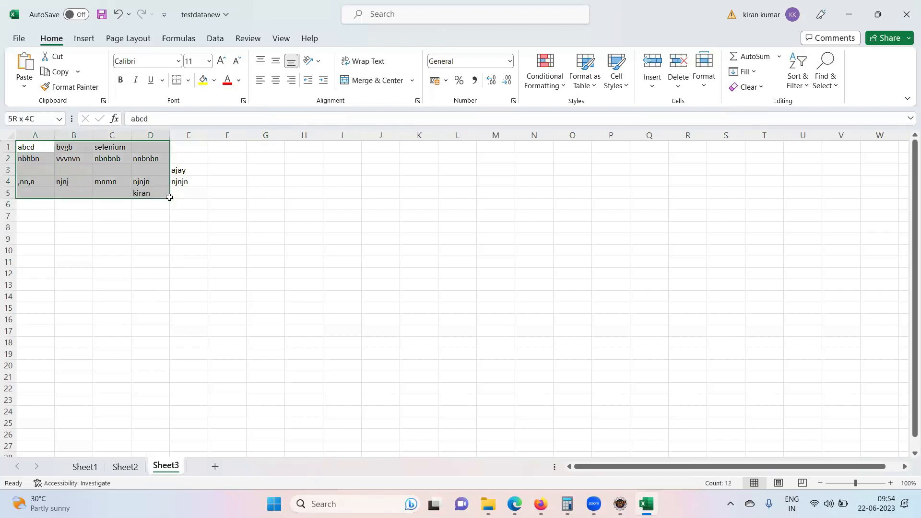
click(150, 203)
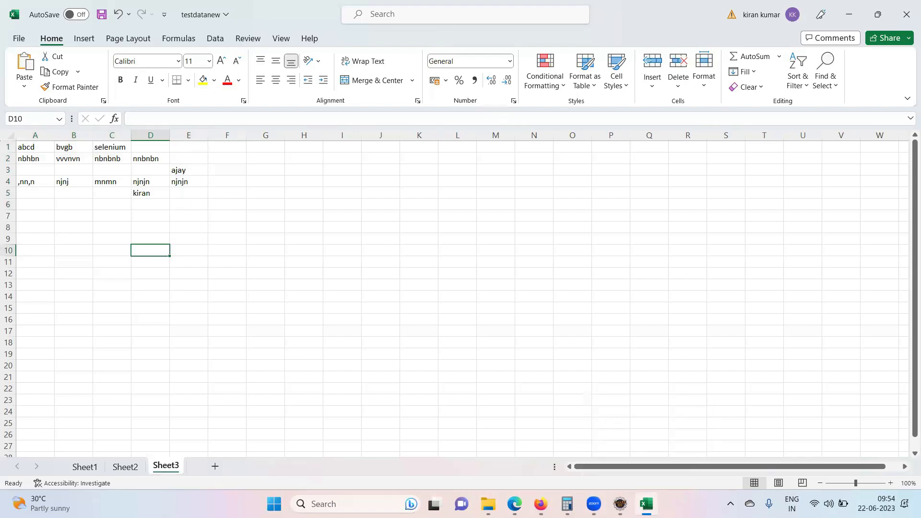
Step: Add wb.getSheet("Sheet3").getLastRowNum(); on line 25 of ReadData.java and return to the workbook
click(646, 504)
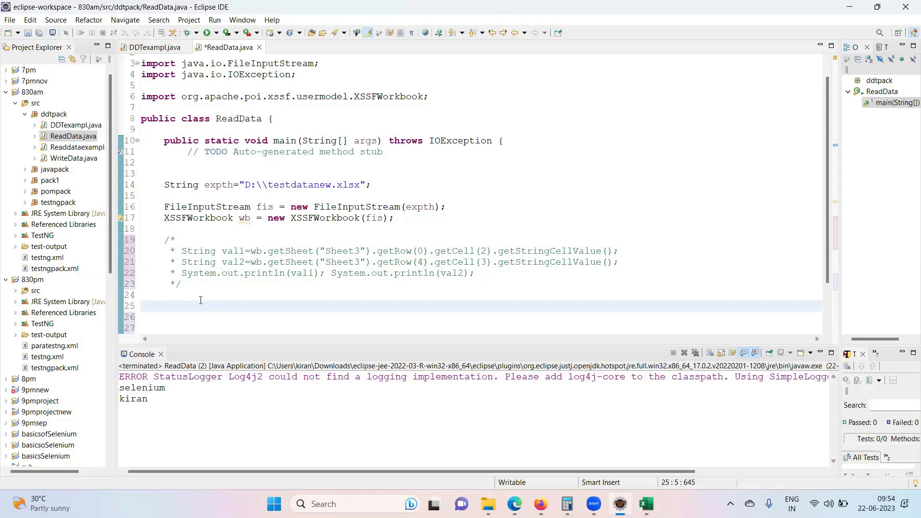
text(wb)
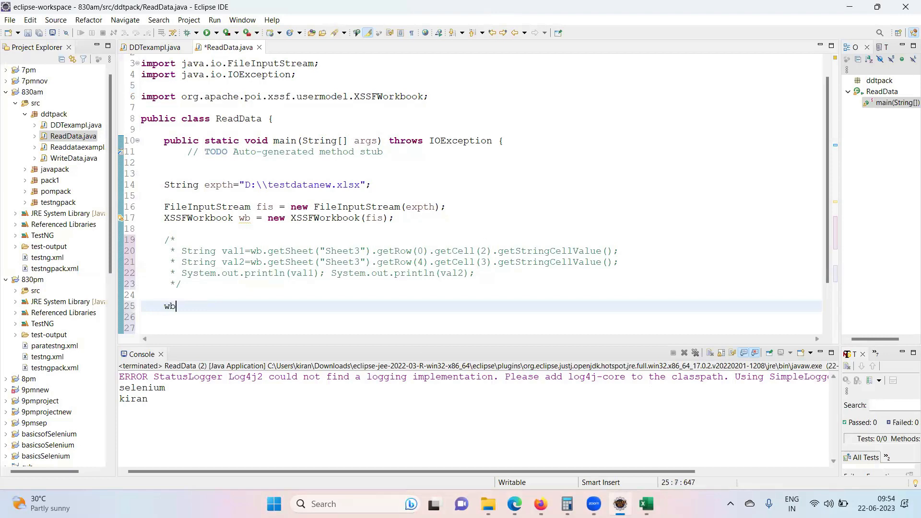
text(.getSheet(expth)
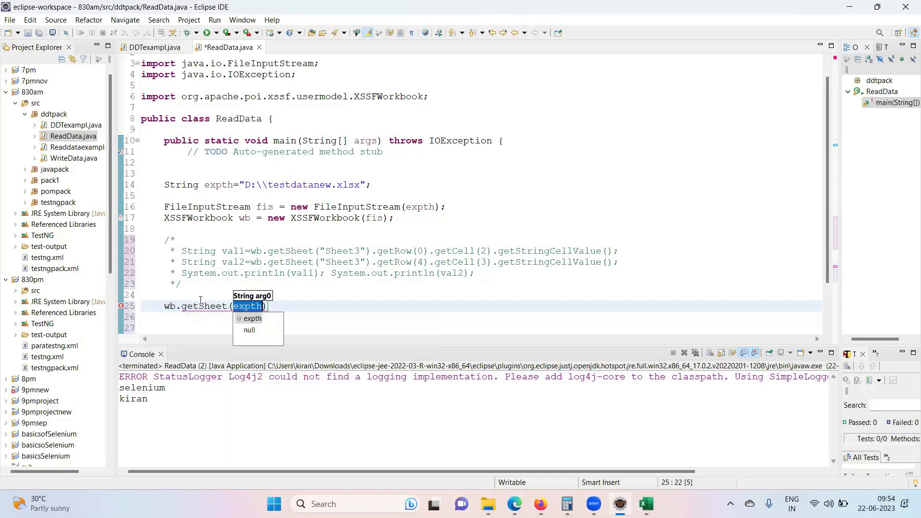
text("S)
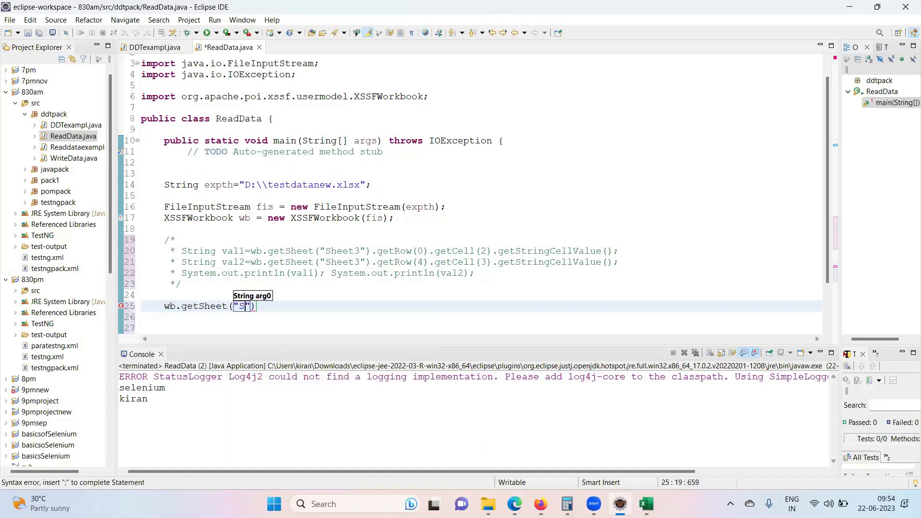
text(heet3)
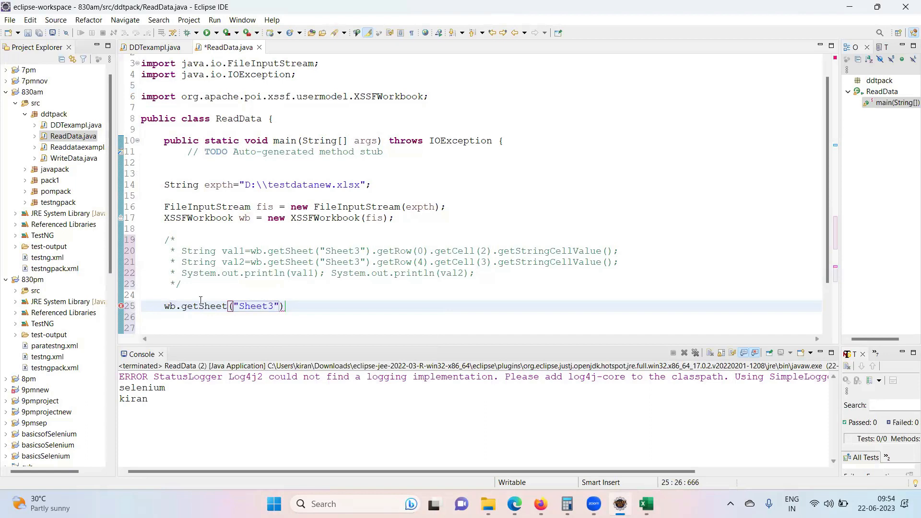
text(.get)
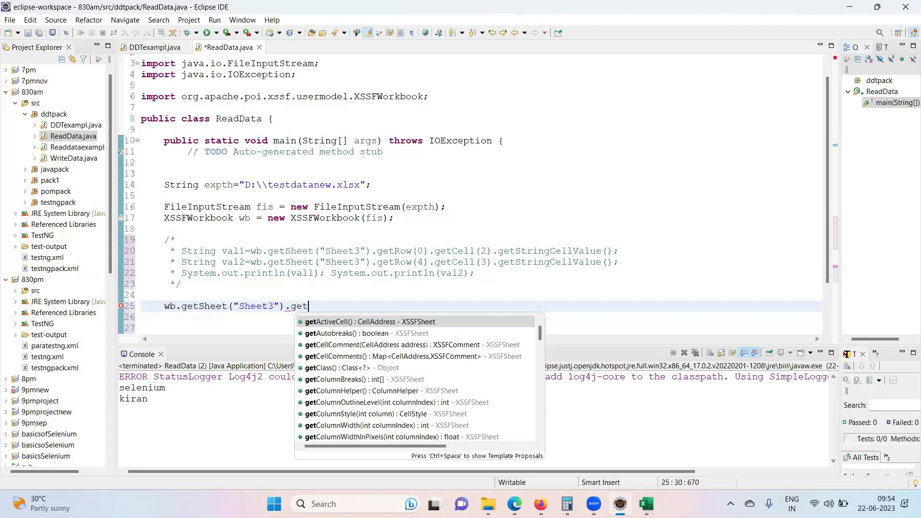
text(r)
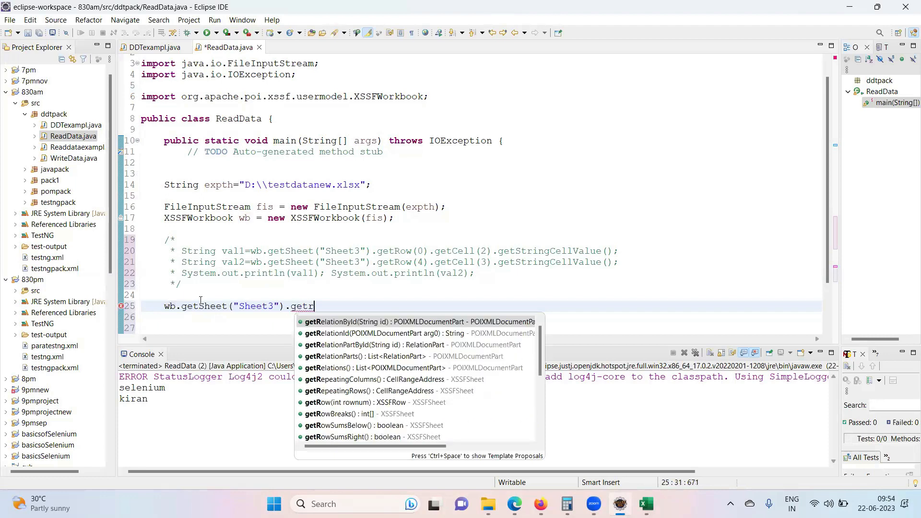
key(BackSpace)
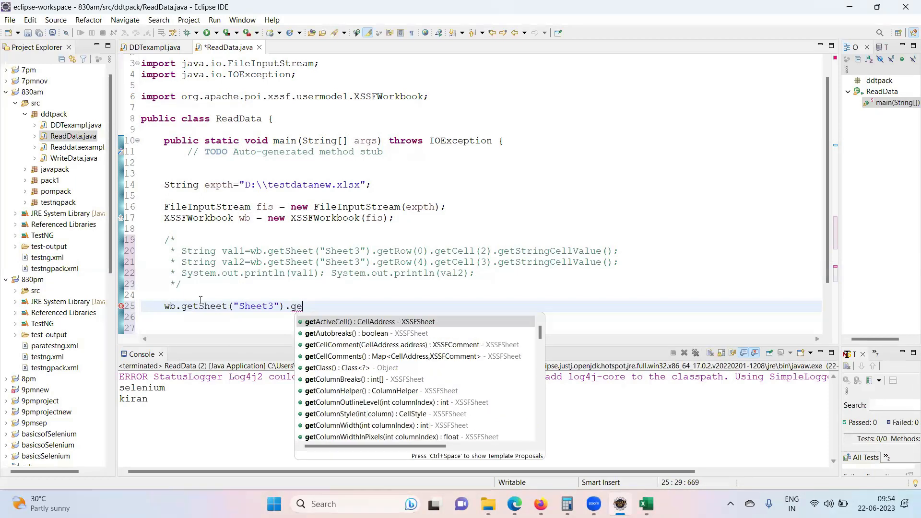
key(BackSpace)
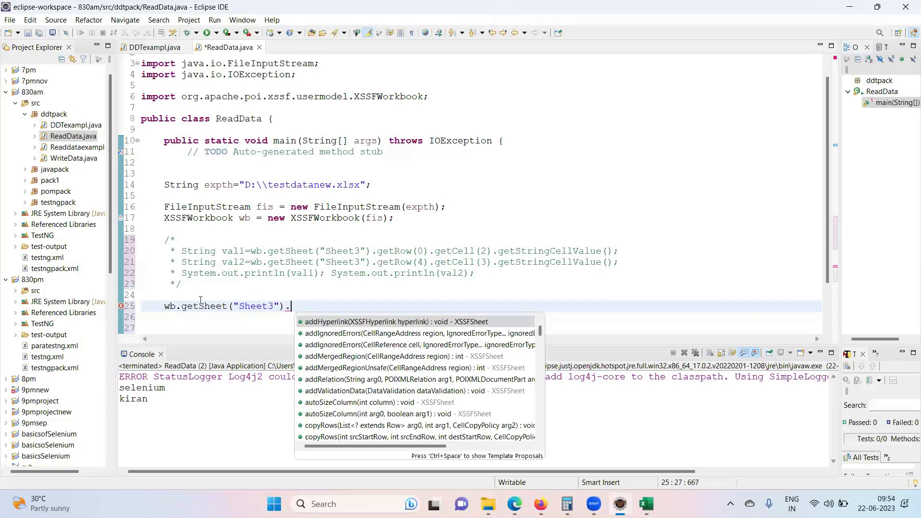
text(getr)
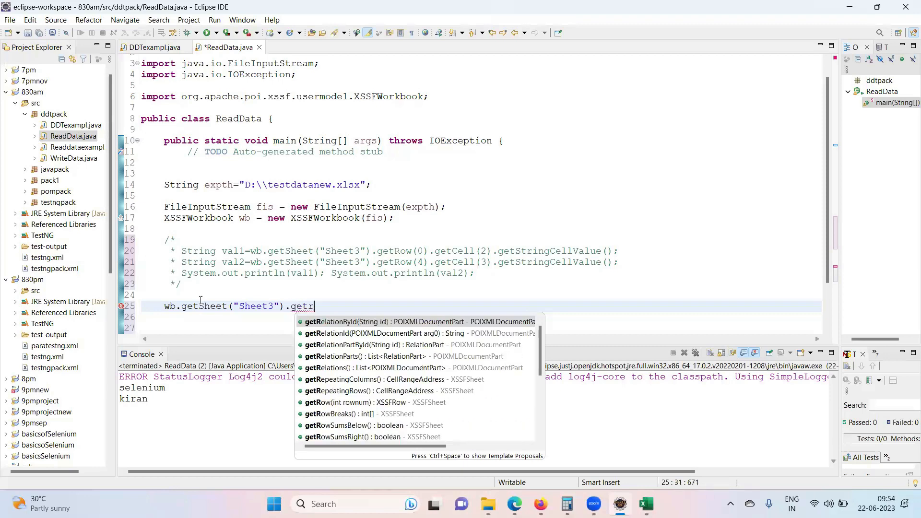
text(ow)
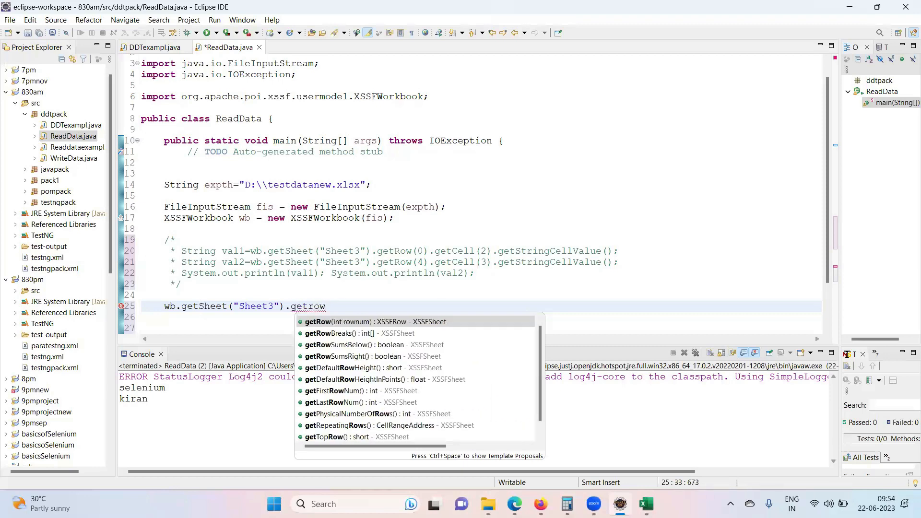
text(las)
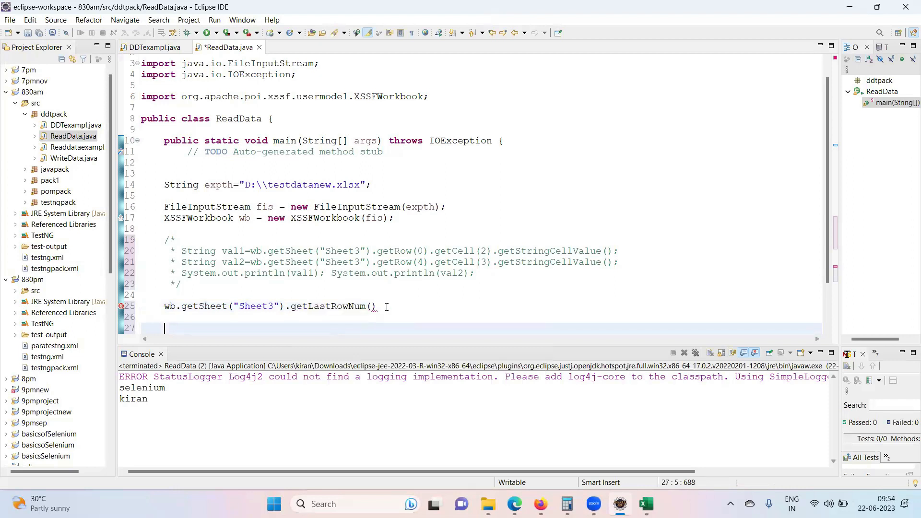
text(;)
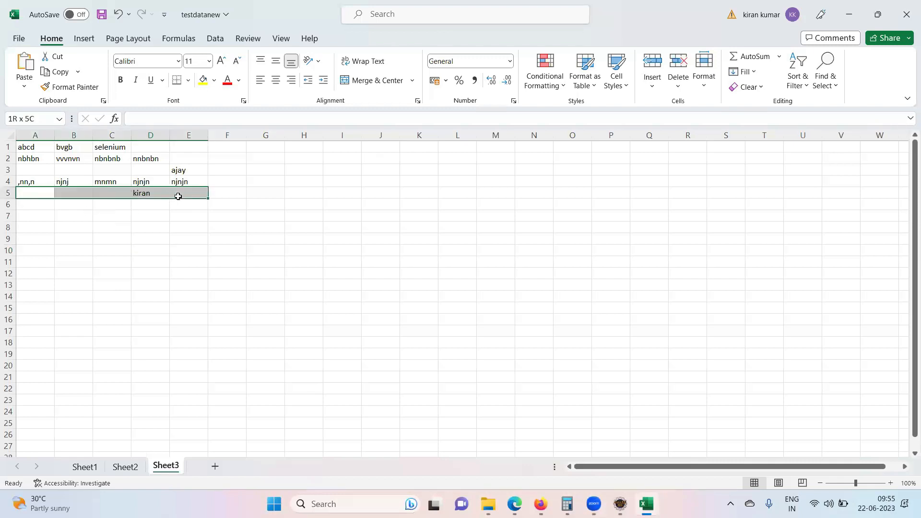
click(35, 193)
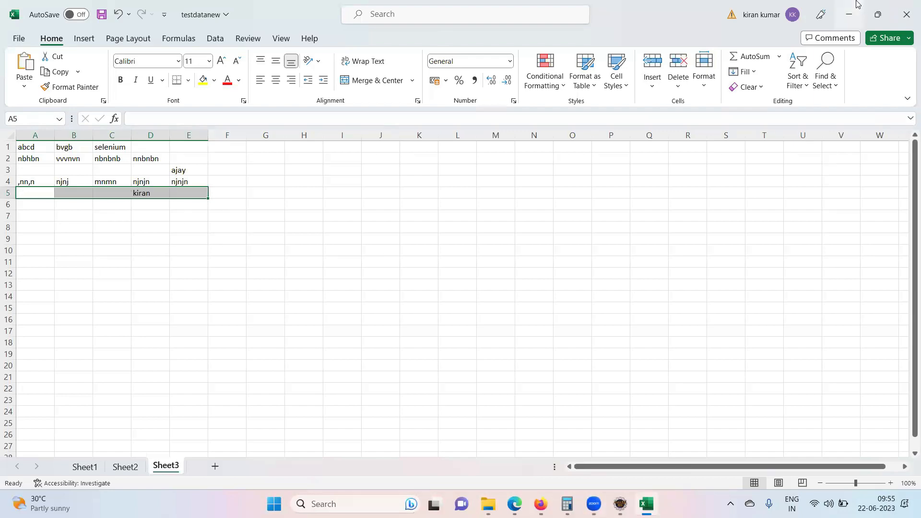
Step: Store the last row number in int rcount, print rcount with System.out.println, and save
click(643, 504)
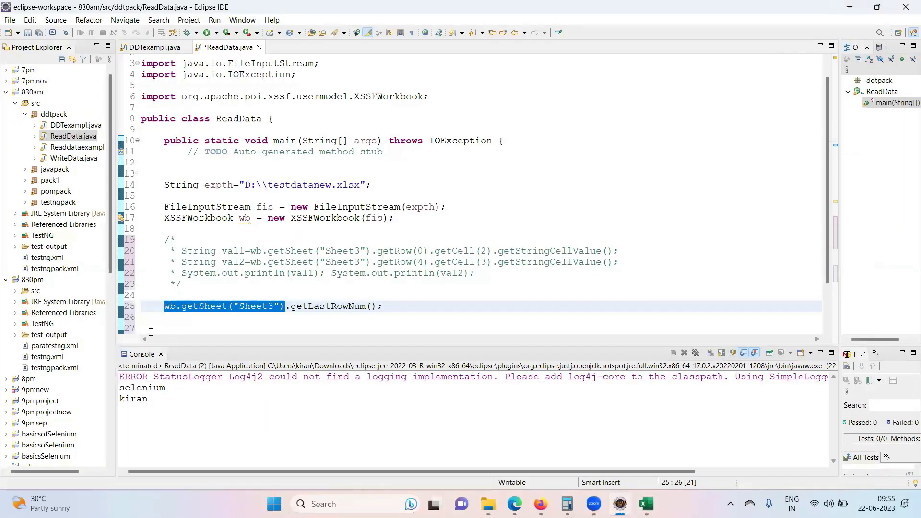
click(166, 306)
text(=)
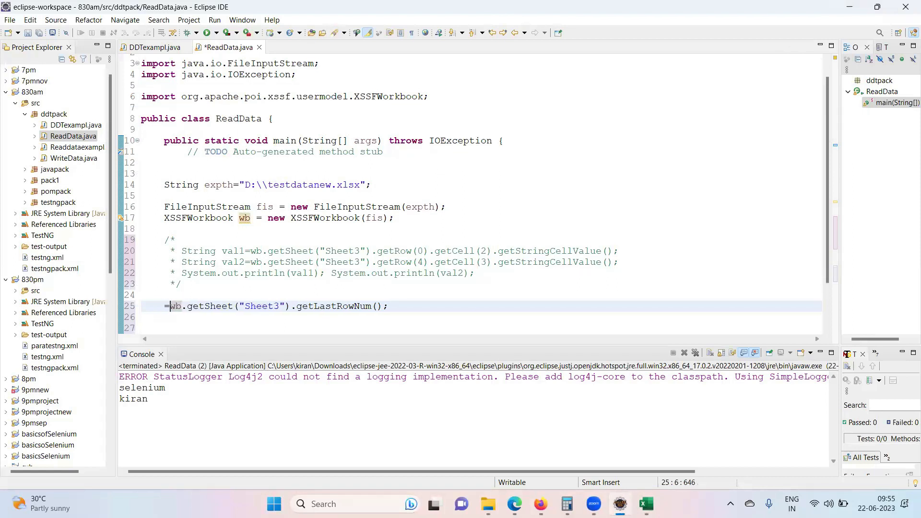
text(int)
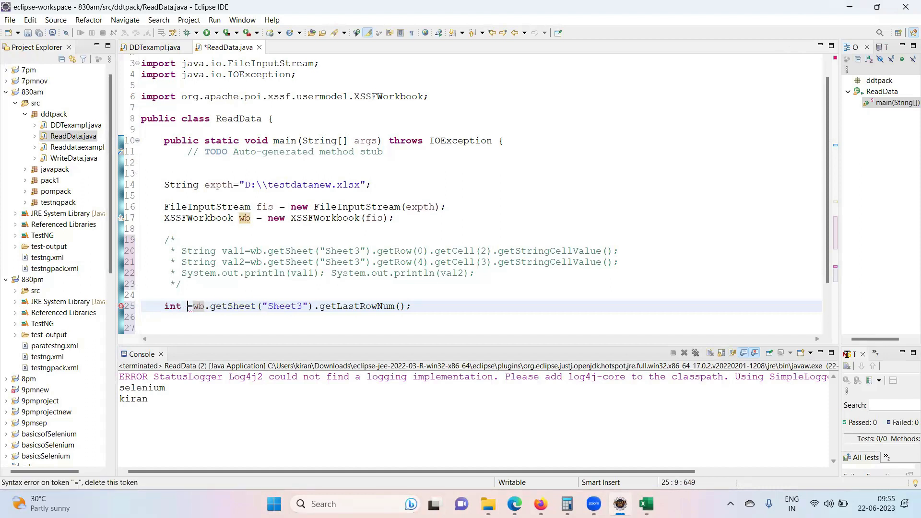
text(rcount)
click(481, 316)
text(System.out.println();)
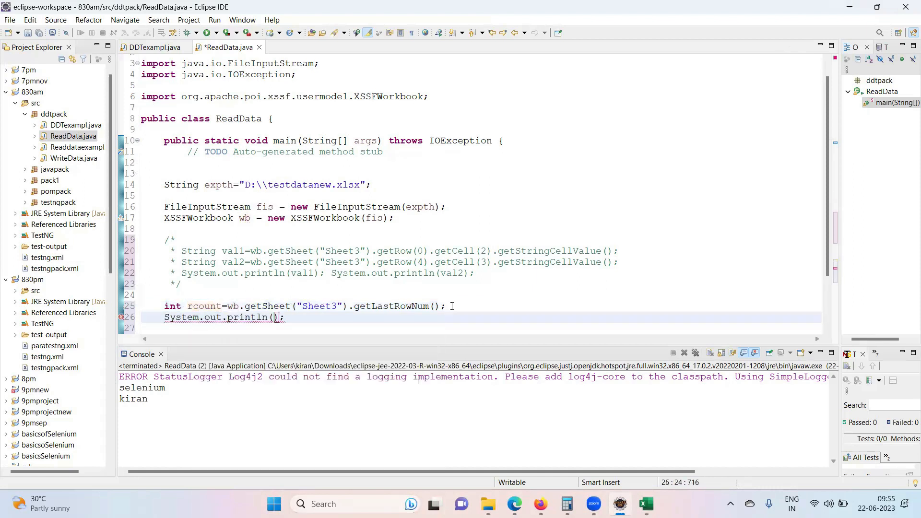
text(r)
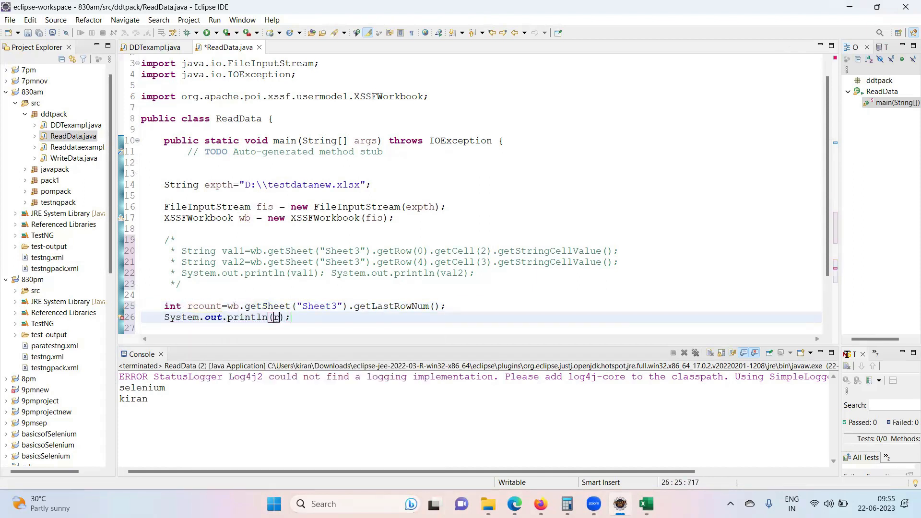
text(count)
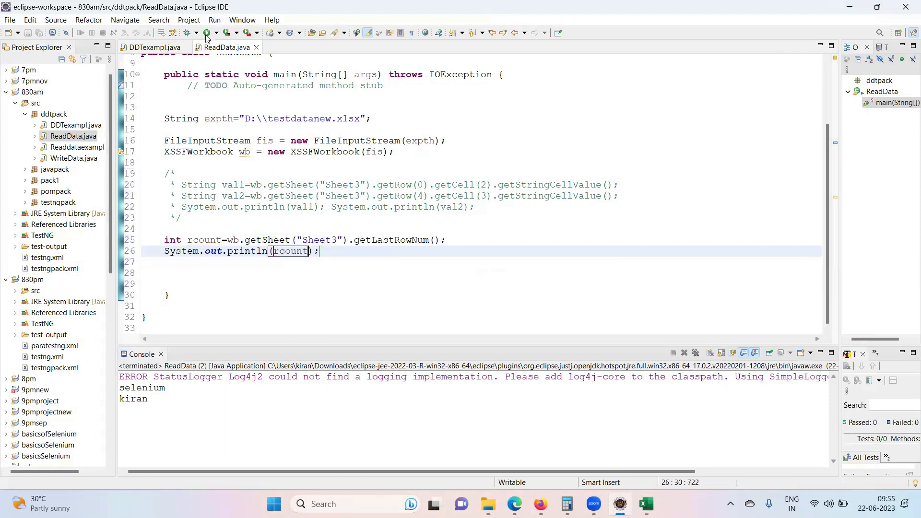
Step: Run ReadData as a Java application from the toolbar
click(207, 32)
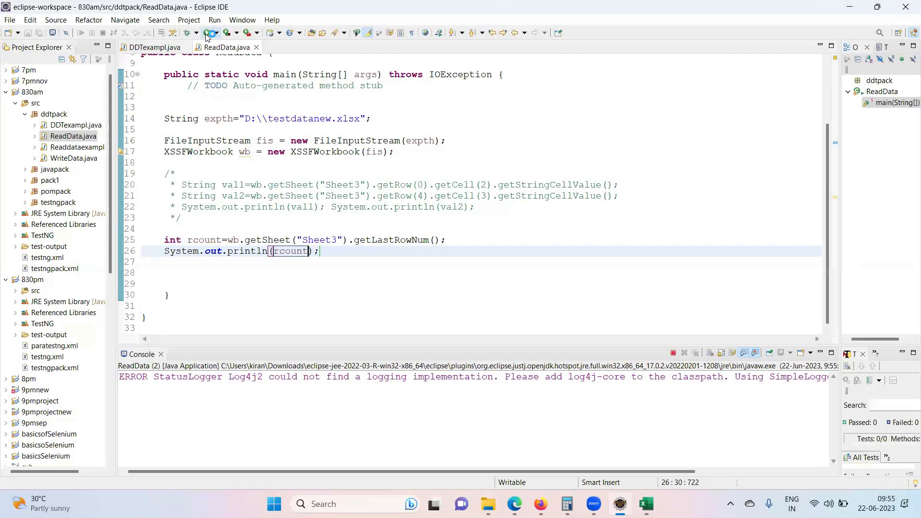
click(207, 32)
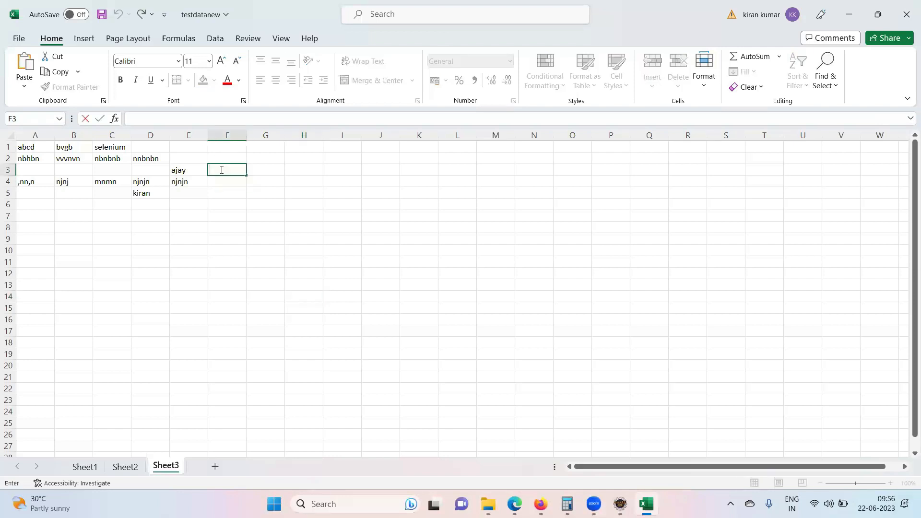
Step: Enter kumar in cell F3 of Sheet3, beside ajay
text(kumar)
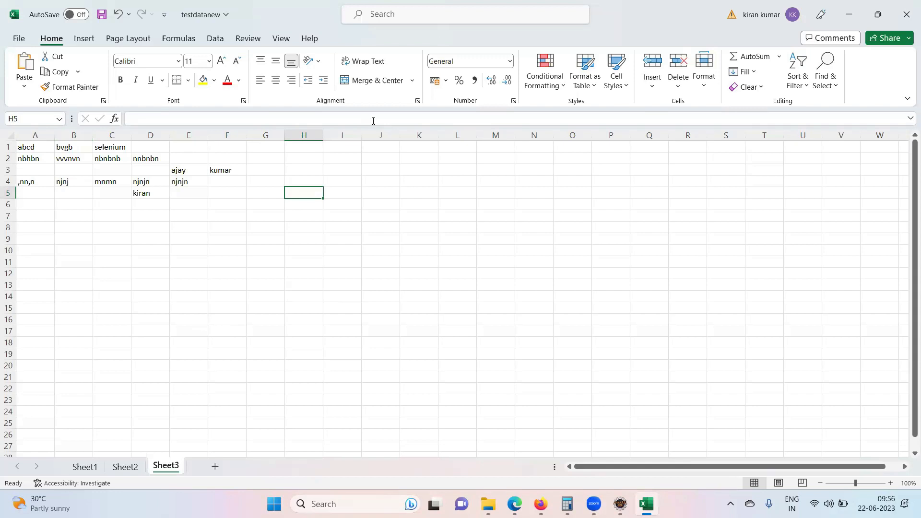
mouse_move(264, 458)
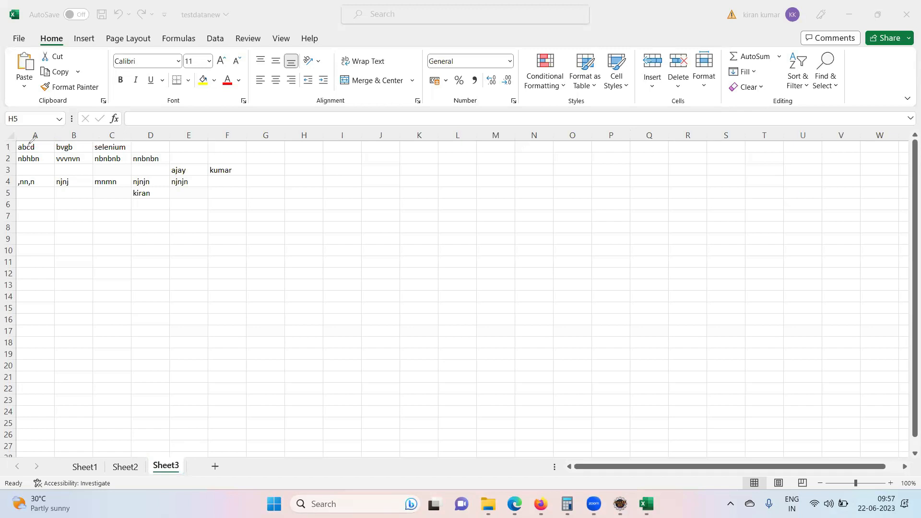
mouse_move(200, 252)
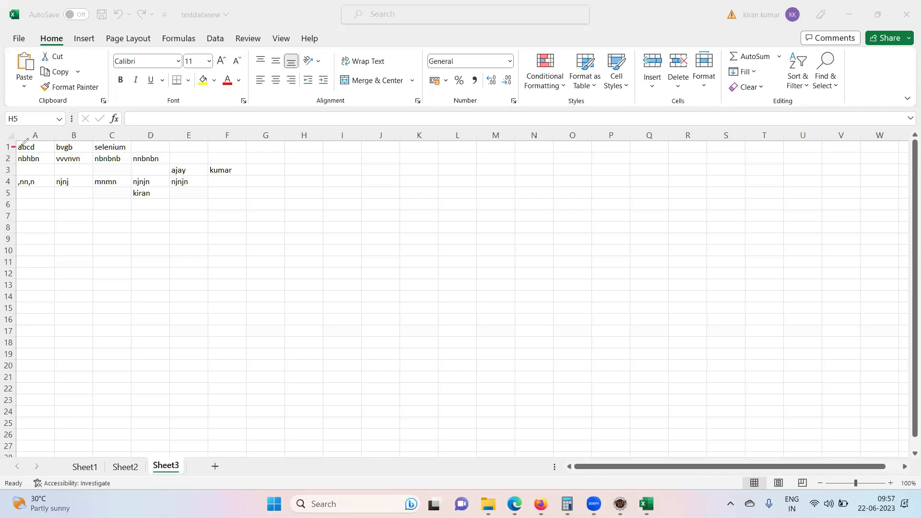
Step: Point out rows 1 and 2 of Sheet3 before returning to Eclipse, where the console shows 4
drag(12, 149, 137, 144)
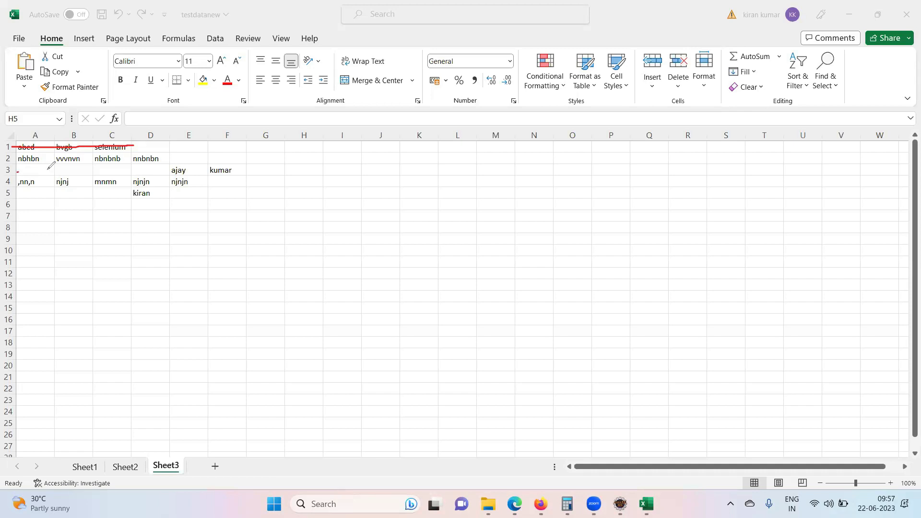
drag(17, 169, 241, 160)
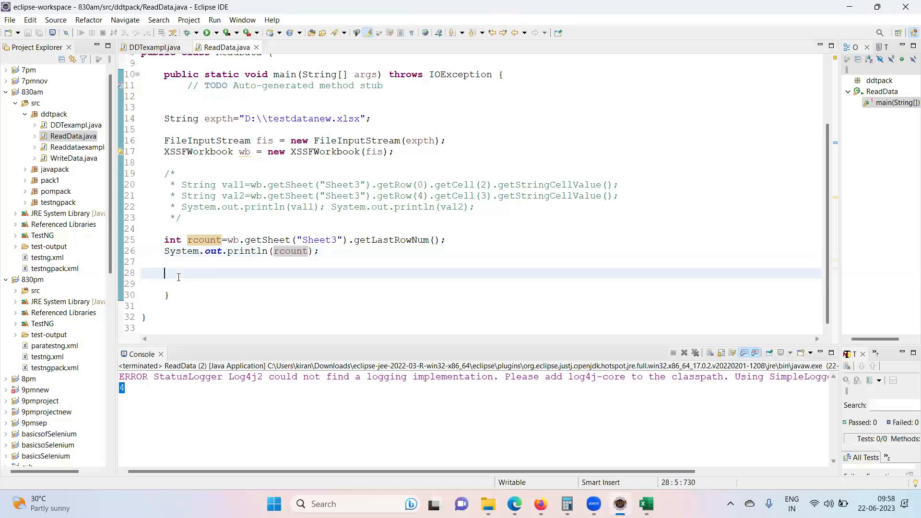
Step: Add wb.getSheet("Sheet3").getRow(rcount) on line 28, then bring up the workbook to check its rows
text(wb.g)
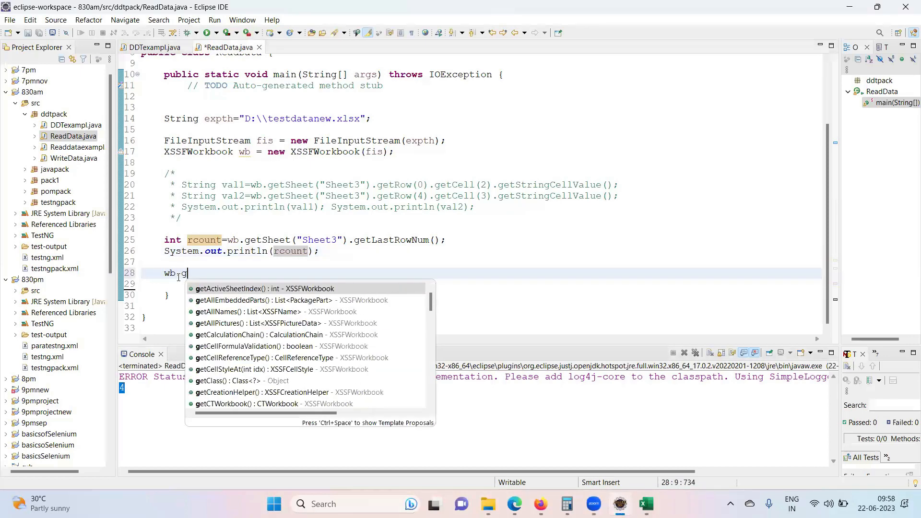
text(etsh)
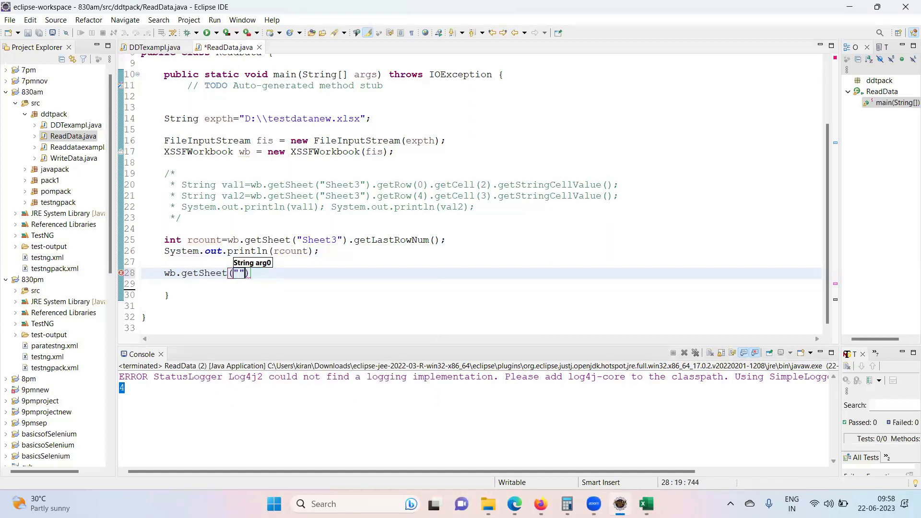
text(Sheet3)
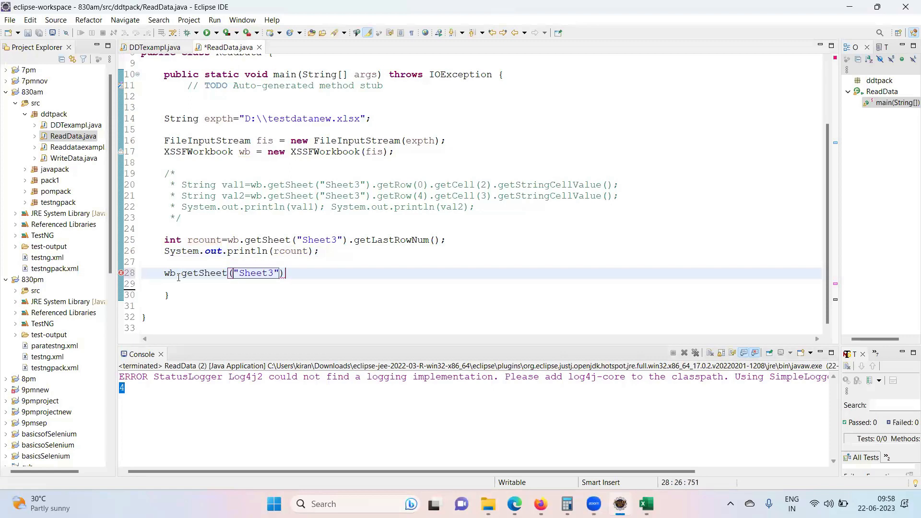
text(.get)
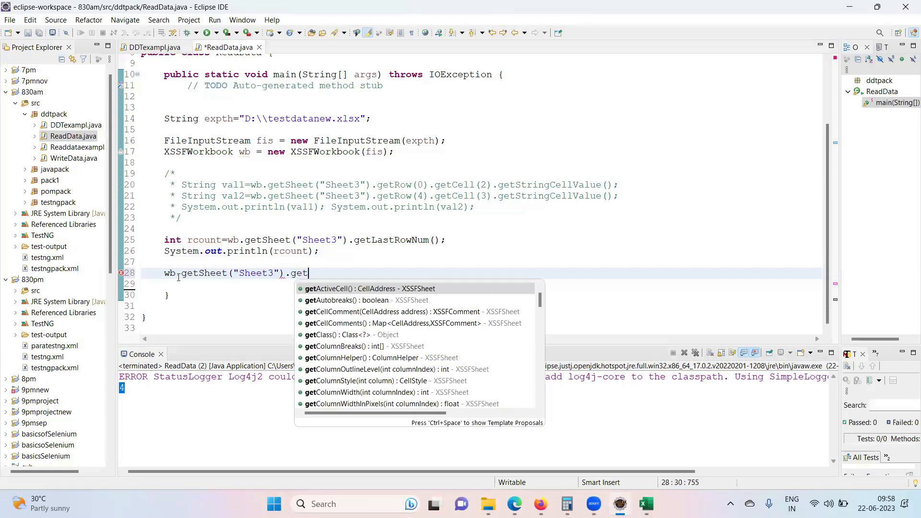
text(last)
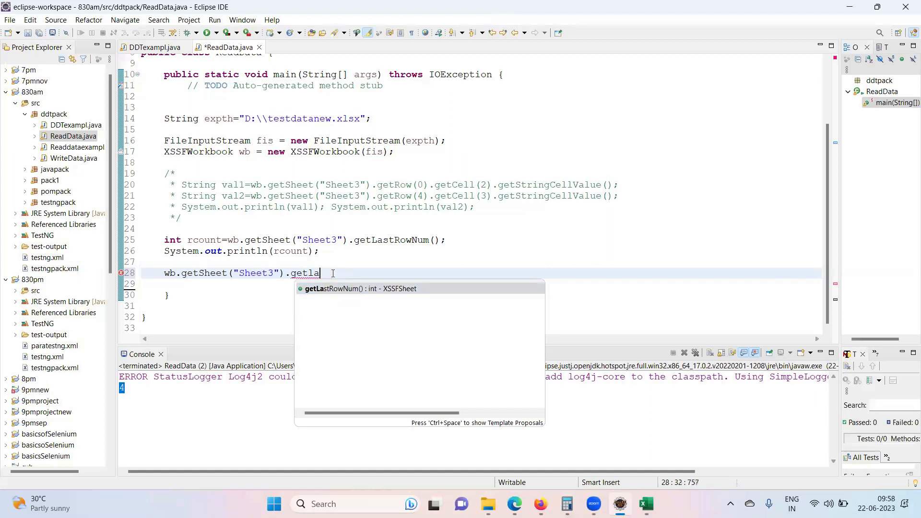
text(ro)
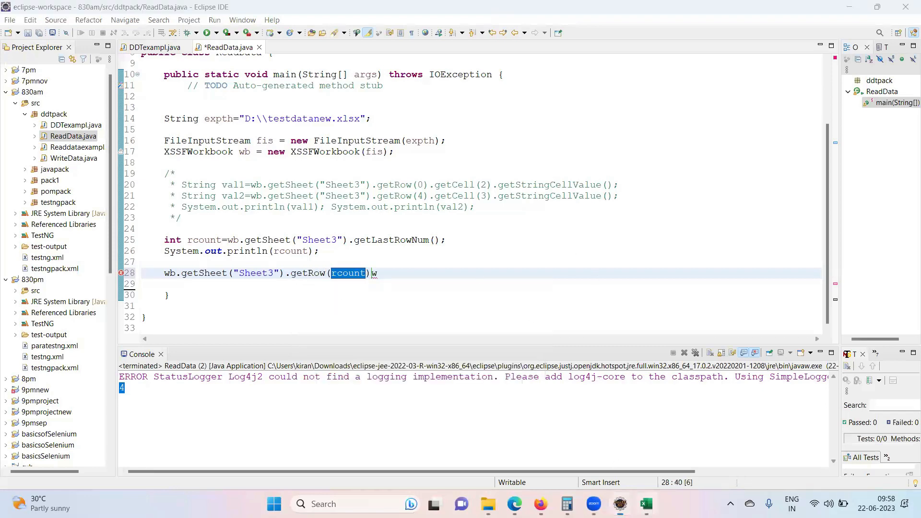
click(645, 504)
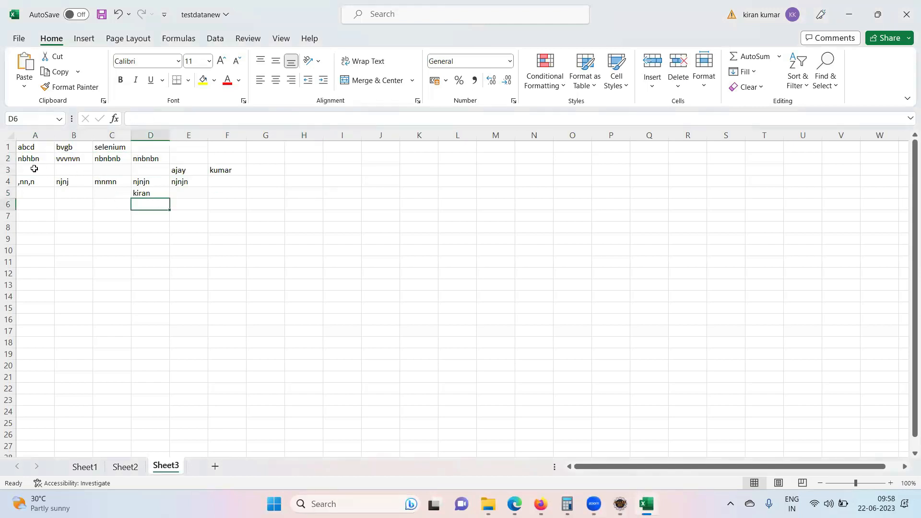
Step: Point out row 3 of Sheet3 before changing the getRow argument to 2
drag(35, 169, 227, 169)
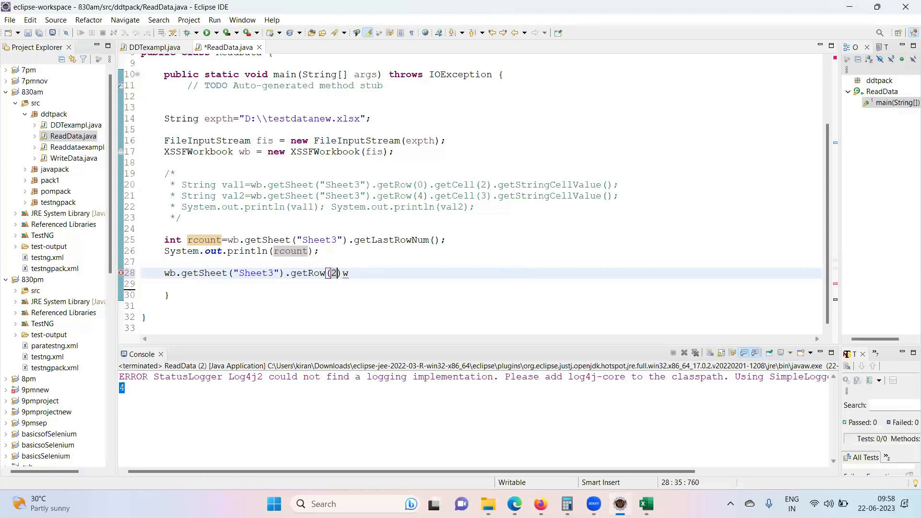
Step: Make line 28 int clmcount=wb.getSheet("Sheet3").getRow(2).getLastCellNum(); and add a System.out.println() via syso
key(BackSpace)
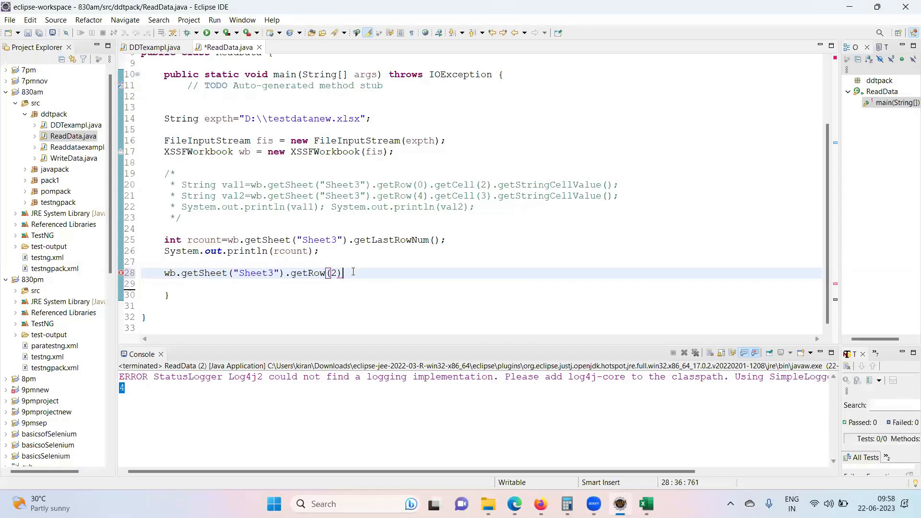
text(.getLastCellNum();)
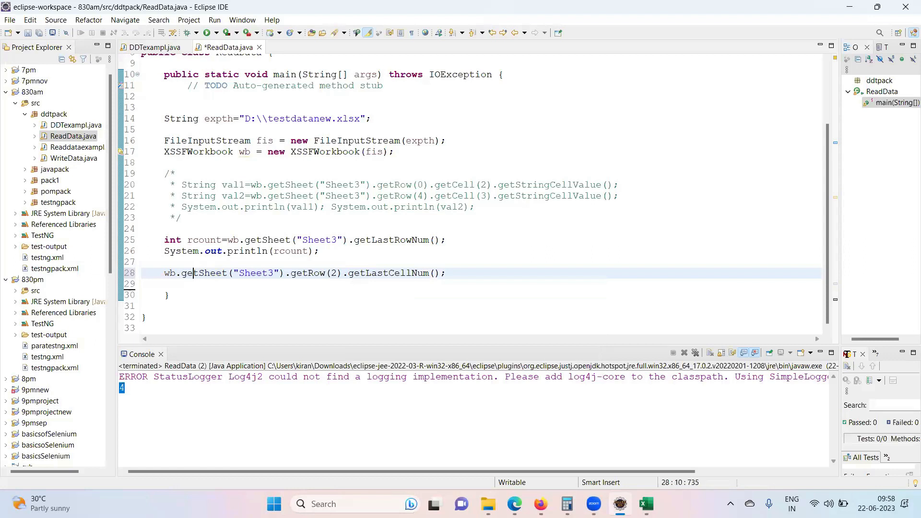
click(169, 272)
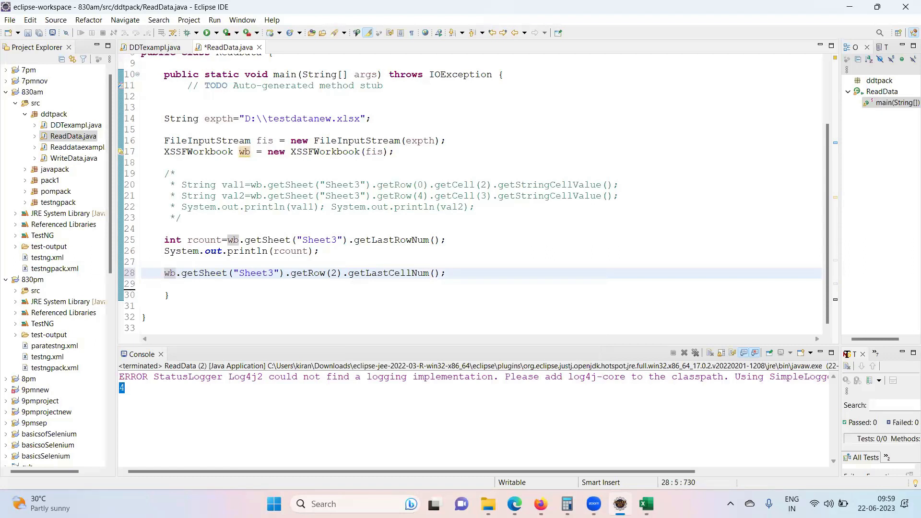
text(=)
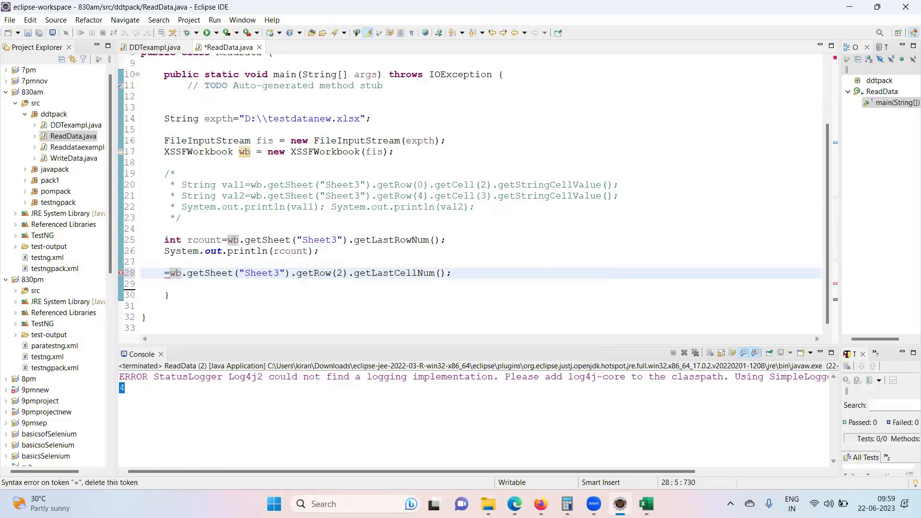
text(int c)
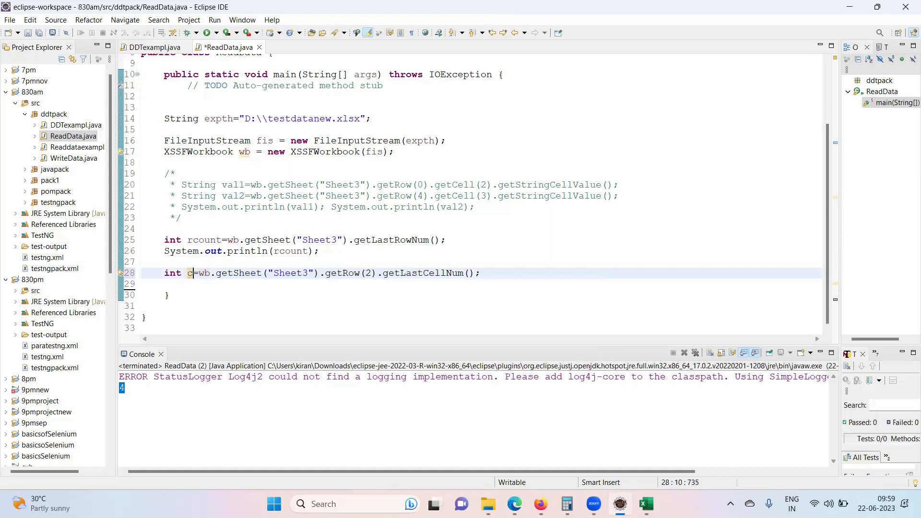
text(lm)
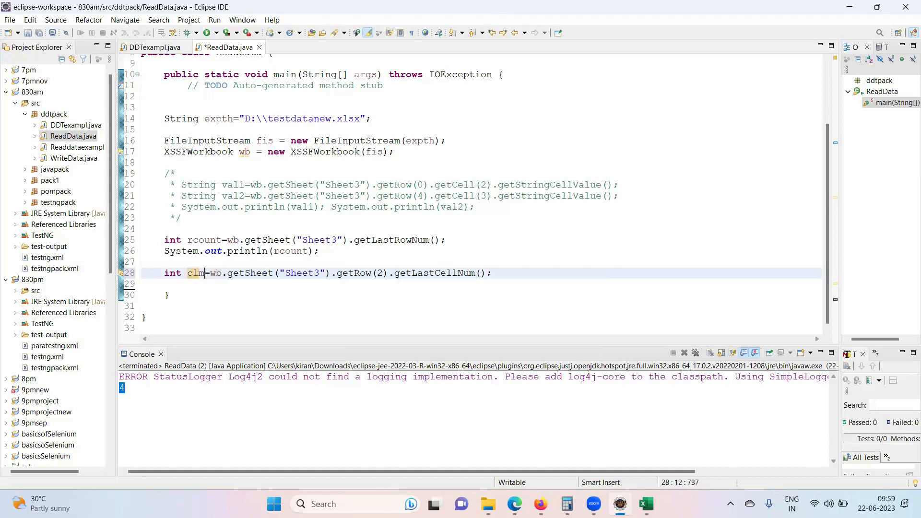
text(count)
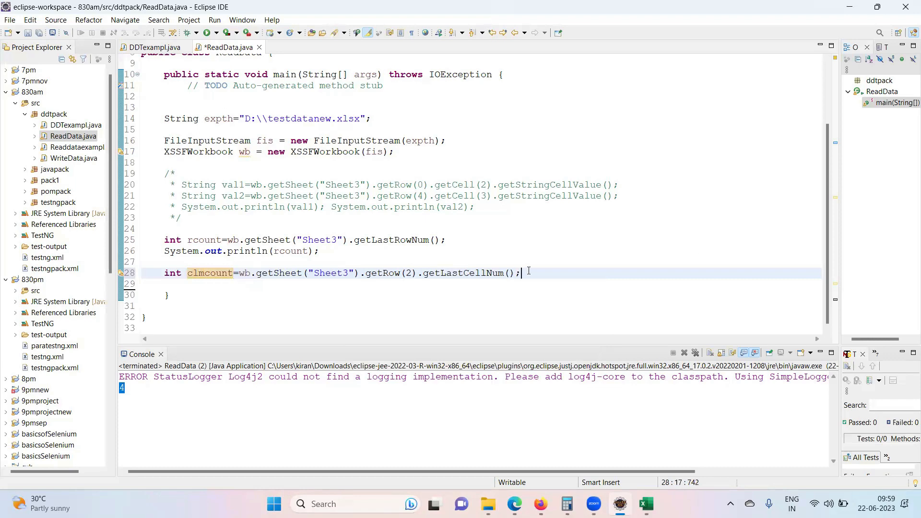
text(syso)
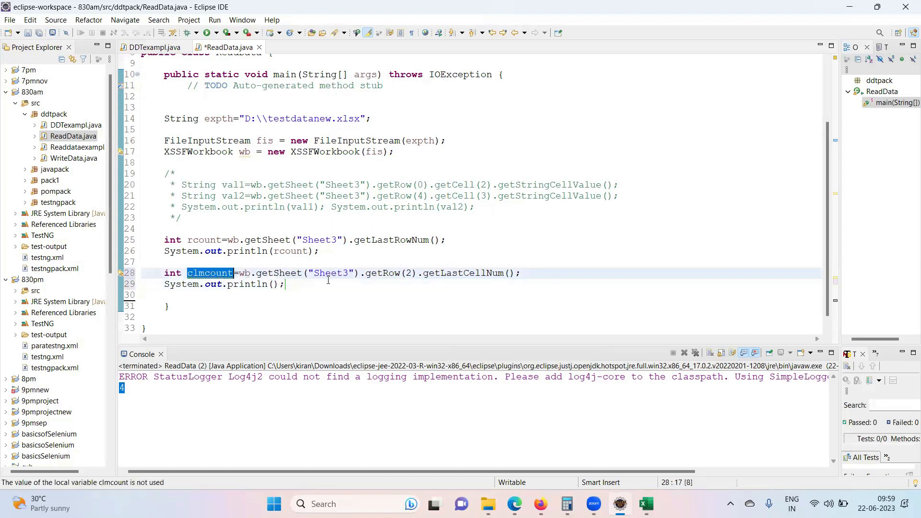
Step: Print clmcount, comment out the rcount lines 25–26, run to get 6 in the console, and return to the spreadsheet
text(clmcount)
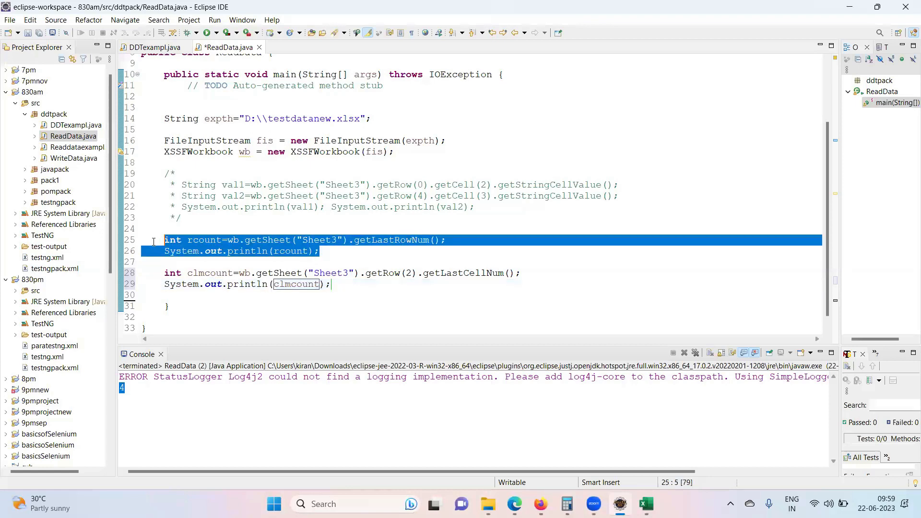
click(55, 19)
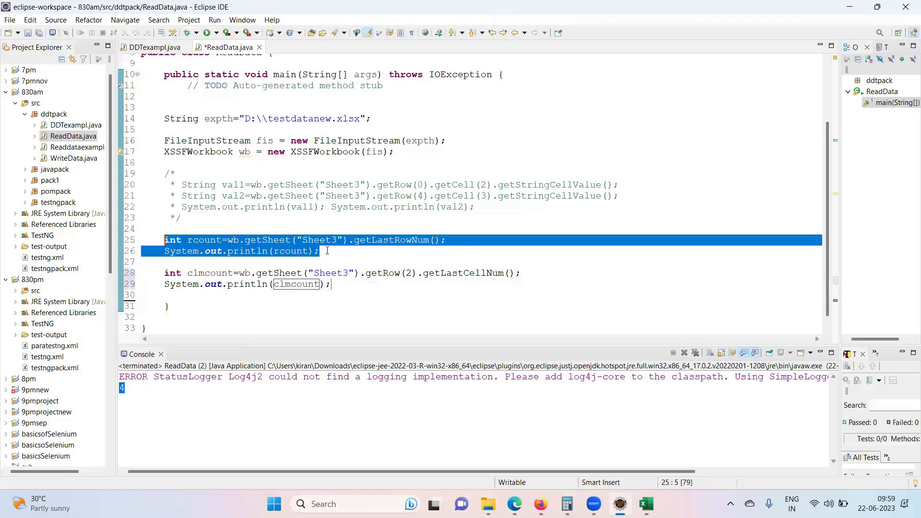
click(55, 19)
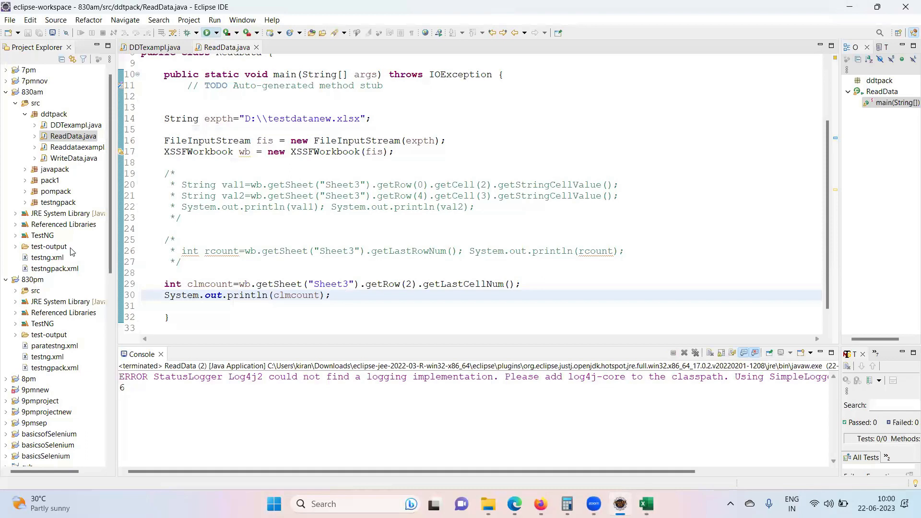
click(126, 386)
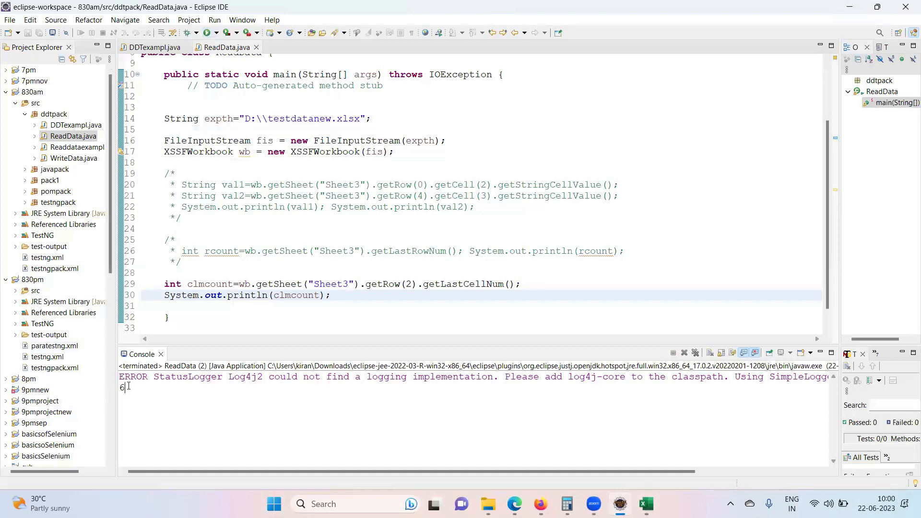
click(645, 503)
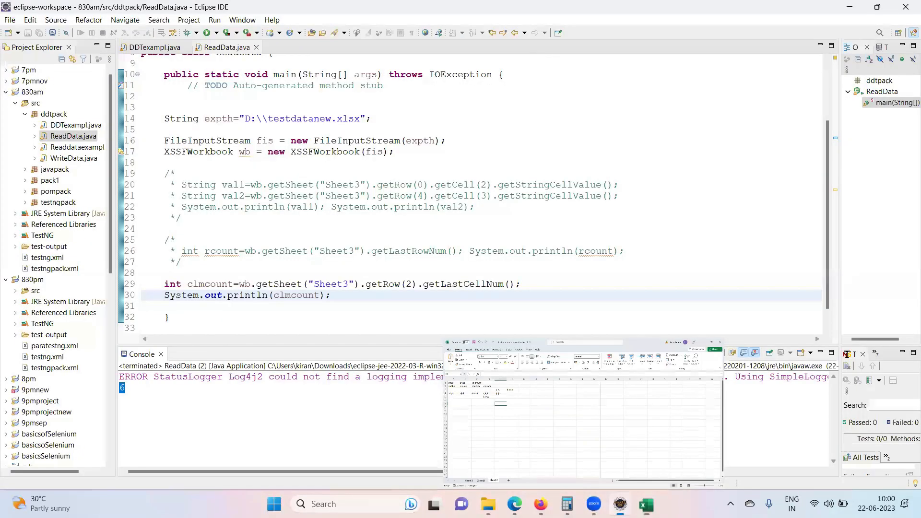